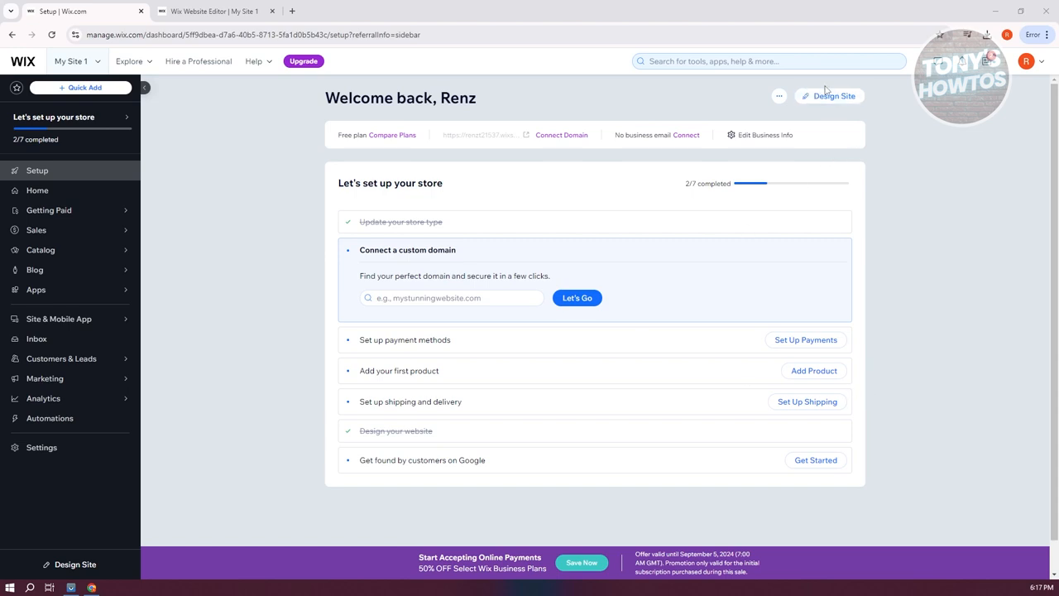
{"action": "mouse_move", "coordinate": [842, 112]}
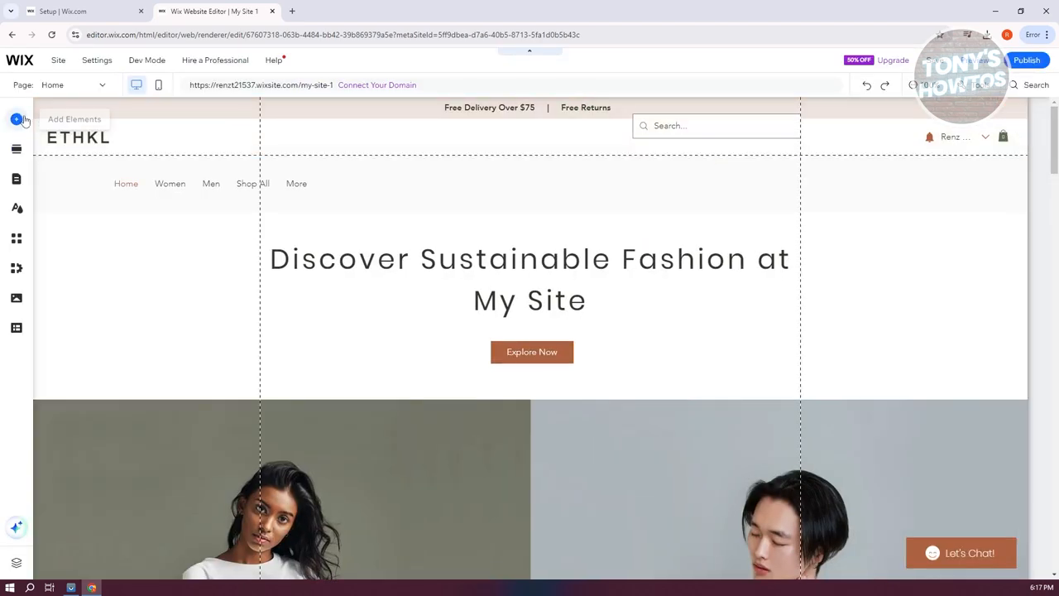
Pick the Site Search bar from Add Elements > Menu & Anchor for the header
{"action": "left_click", "coordinate": [715, 124]}
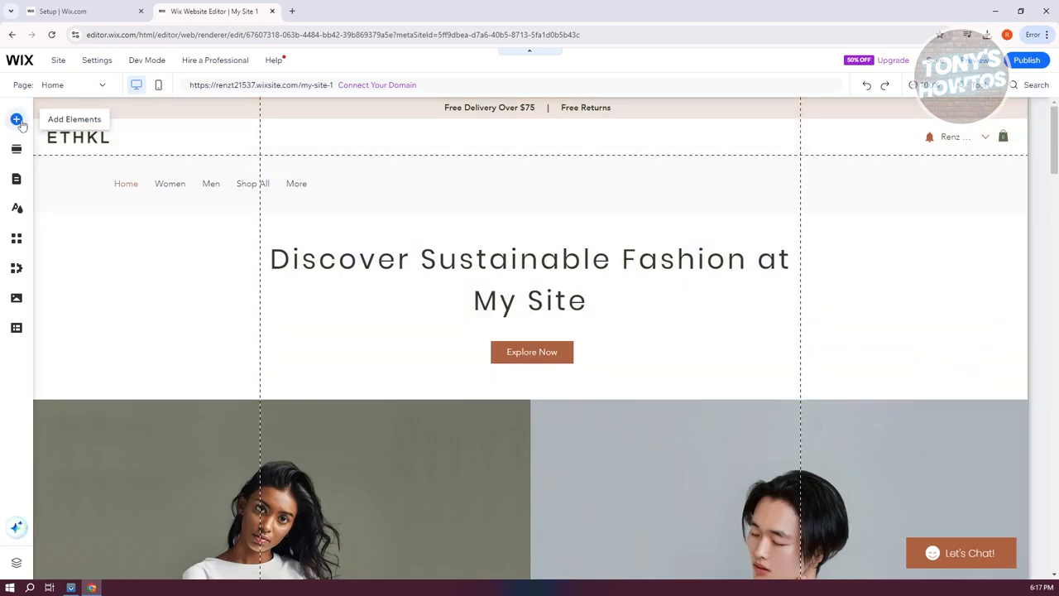
{"action": "left_click", "coordinate": [16, 119]}
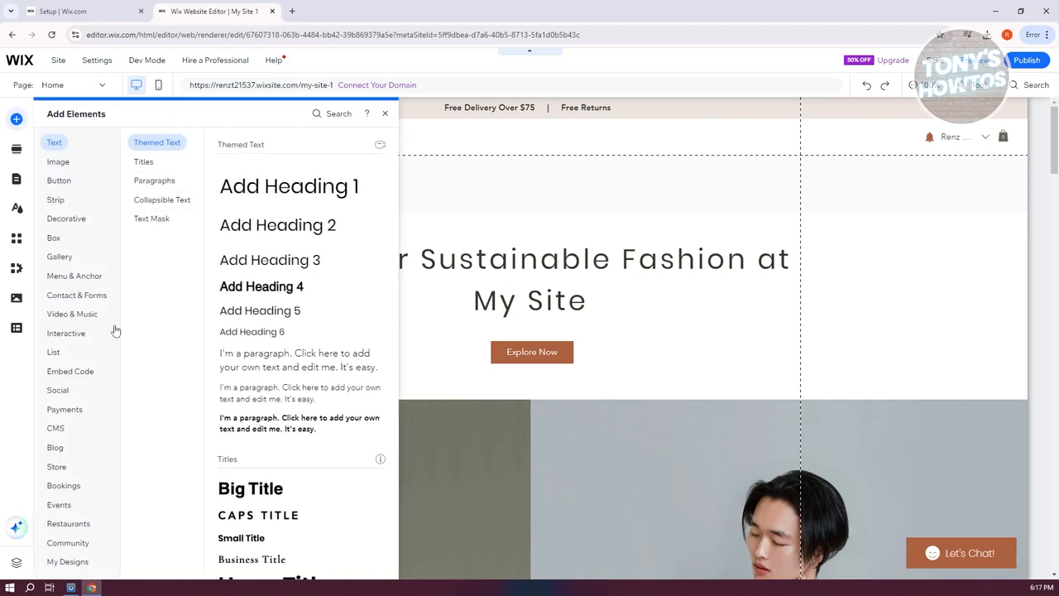
{"action": "left_click", "coordinate": [75, 276]}
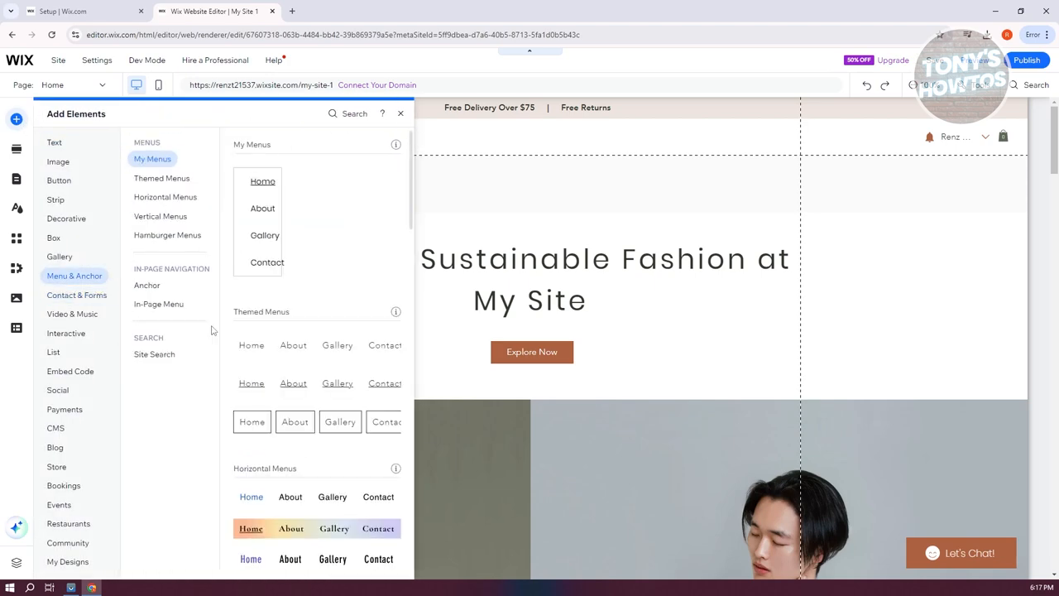
{"action": "left_click", "coordinate": [154, 354]}
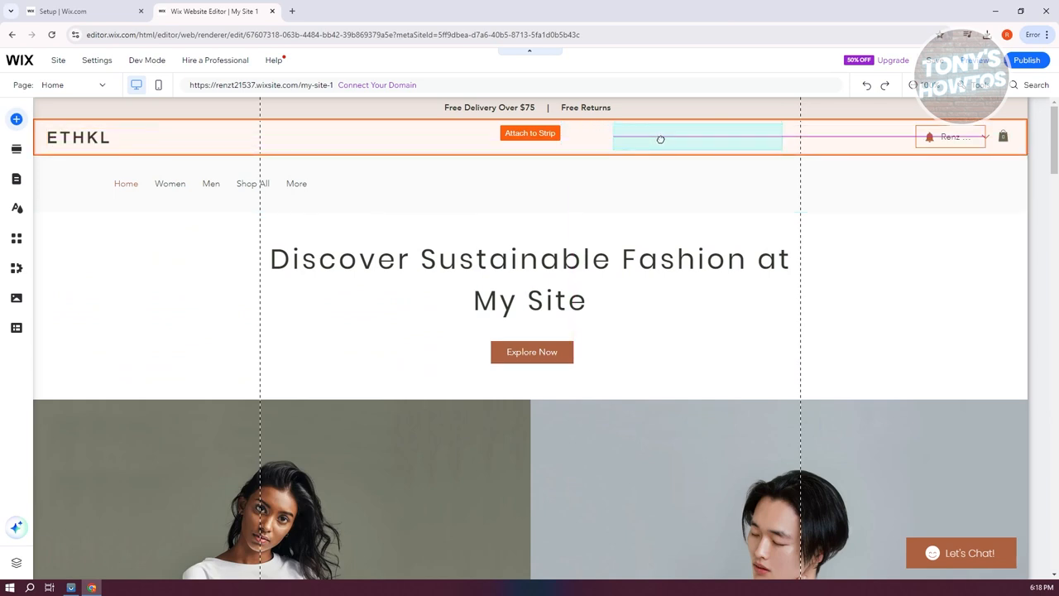
{"action": "left_click", "coordinate": [698, 136]}
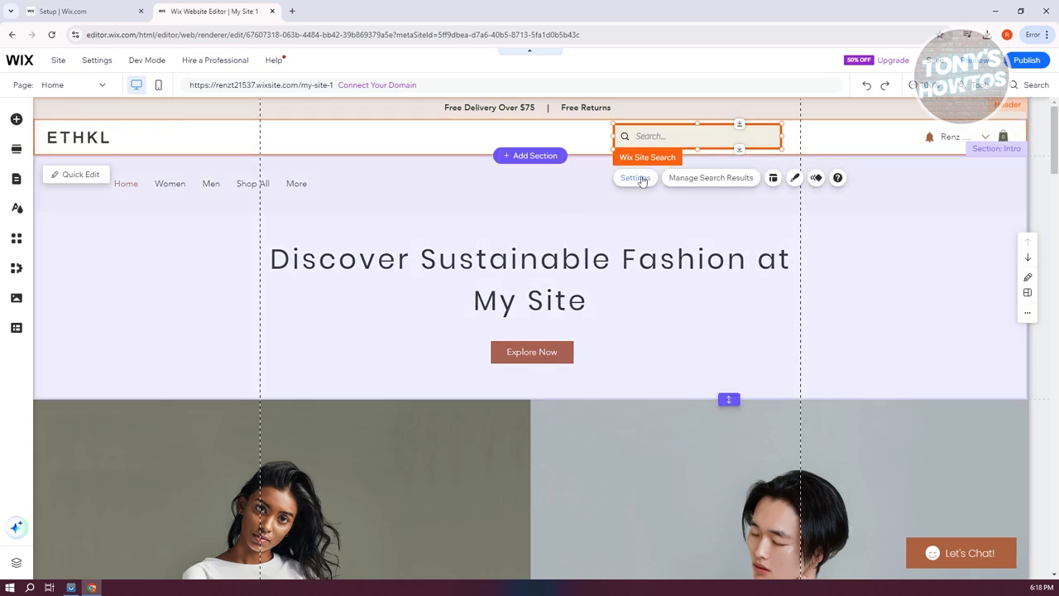
{"action": "left_click", "coordinate": [635, 177]}
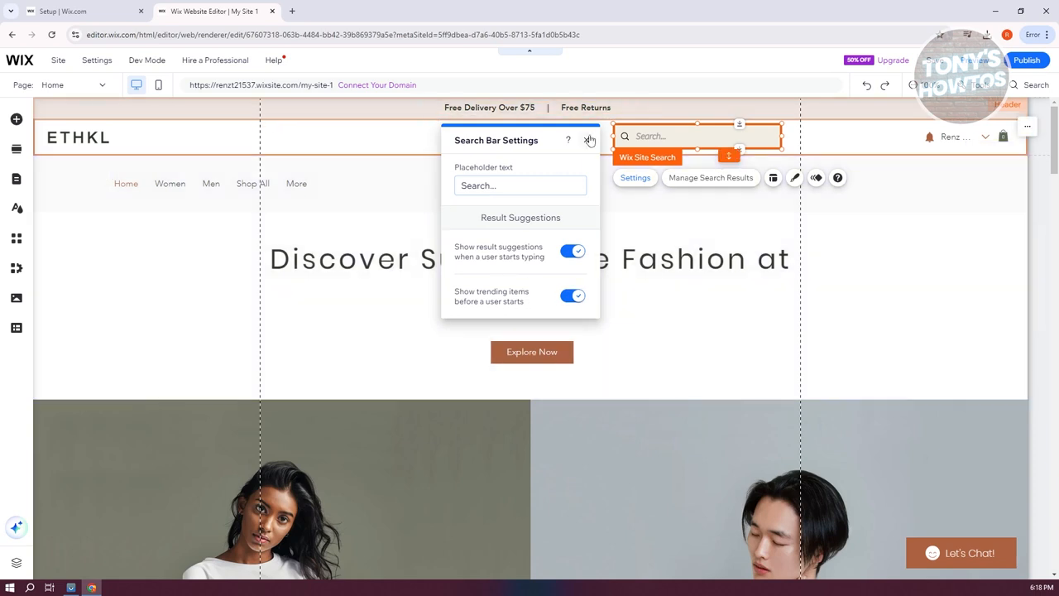
{"action": "left_click", "coordinate": [590, 140]}
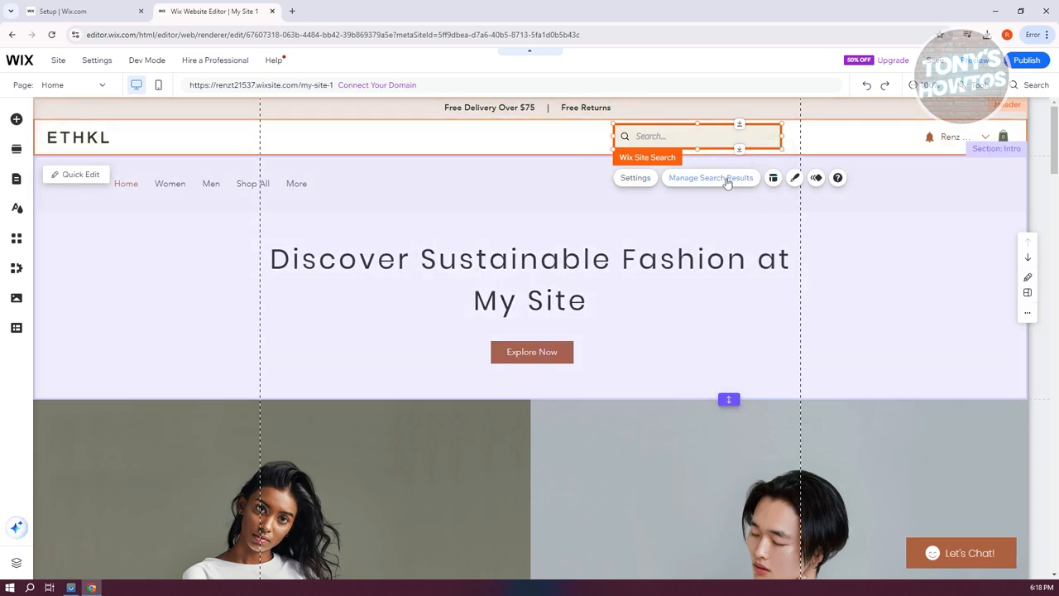
Open Manage Search Results and review its Settings, Display, Layout and Design tabs
{"action": "left_click", "coordinate": [710, 177]}
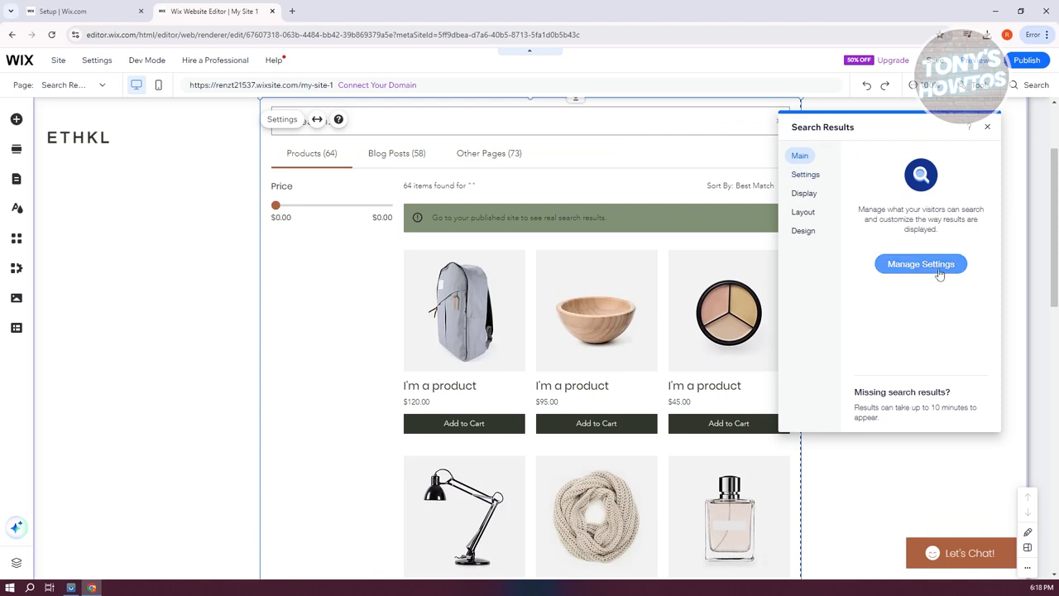
{"action": "mouse_move", "coordinate": [830, 182]}
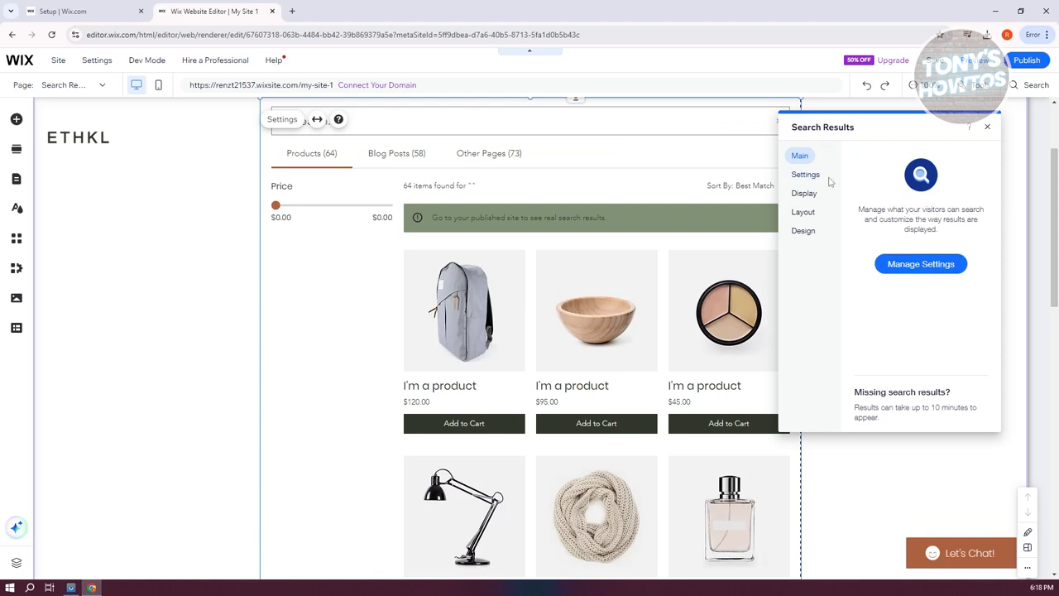
{"action": "left_click", "coordinate": [805, 174]}
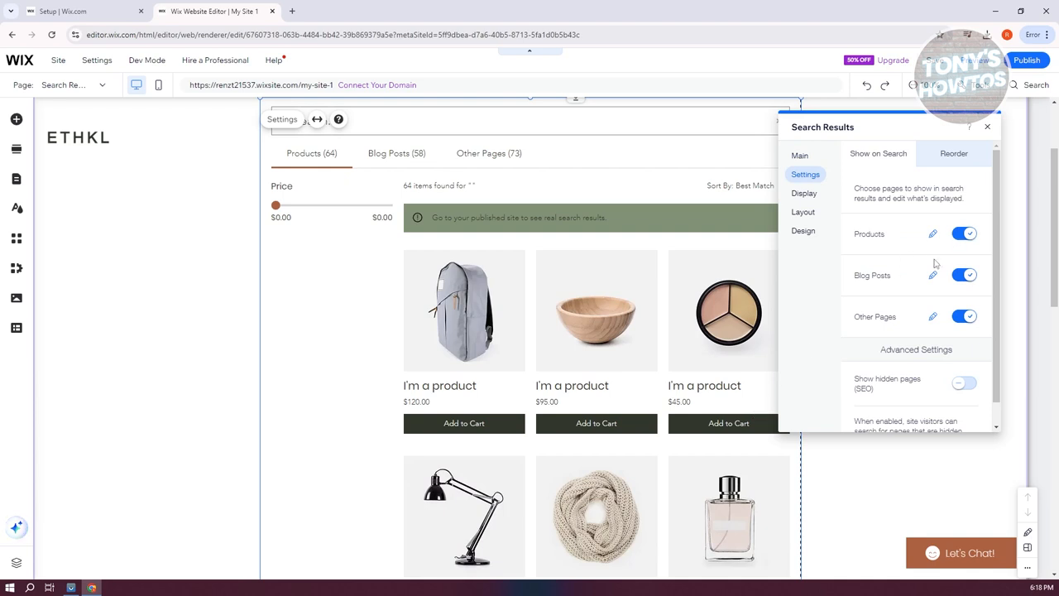
{"action": "mouse_move", "coordinate": [915, 327]}
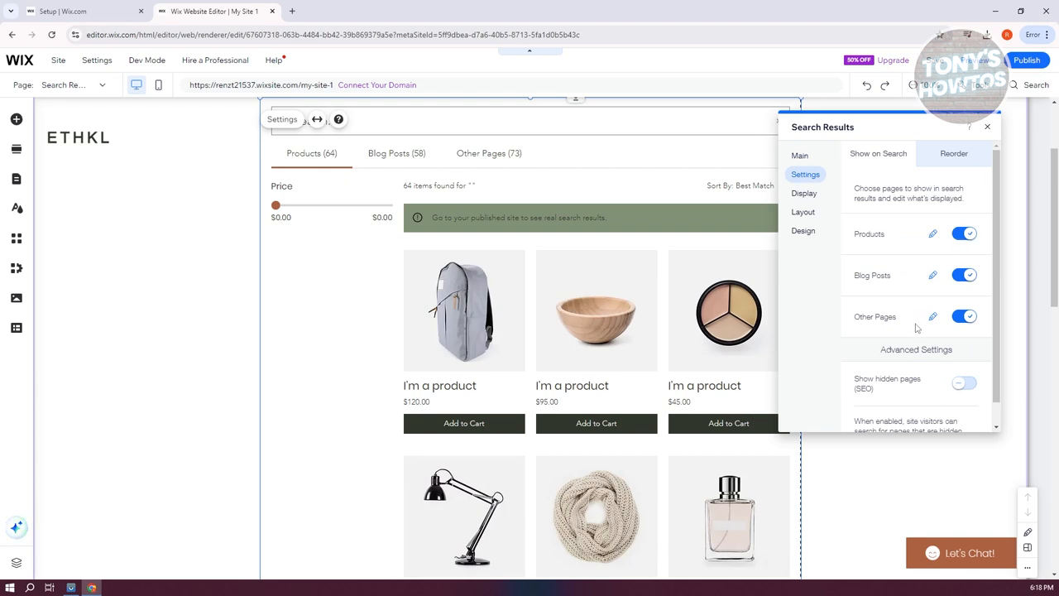
{"action": "left_click", "coordinate": [804, 193]}
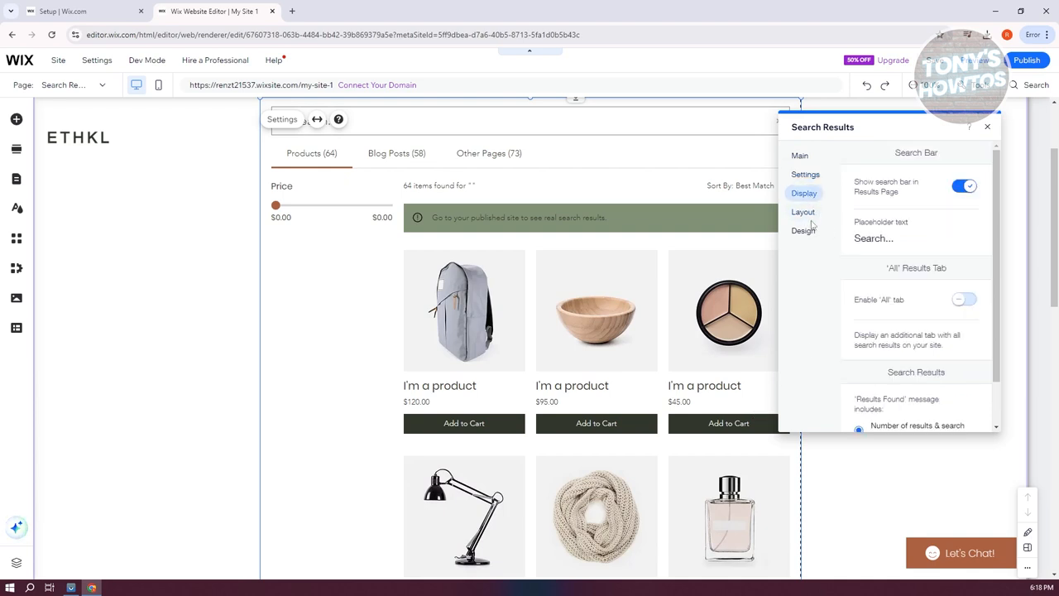
{"action": "left_click", "coordinate": [803, 212]}
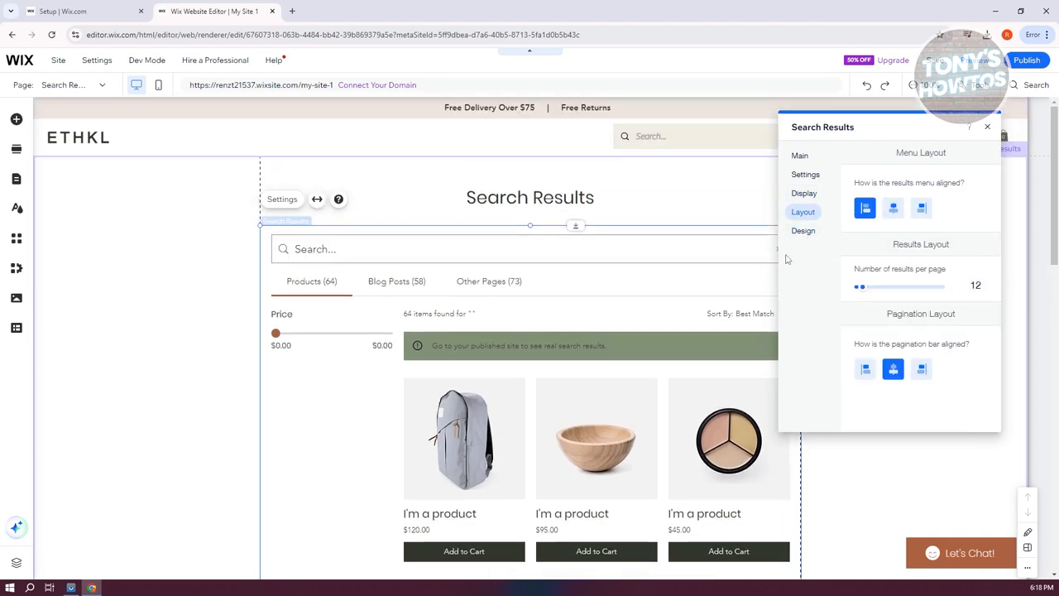
{"action": "left_click", "coordinate": [802, 230]}
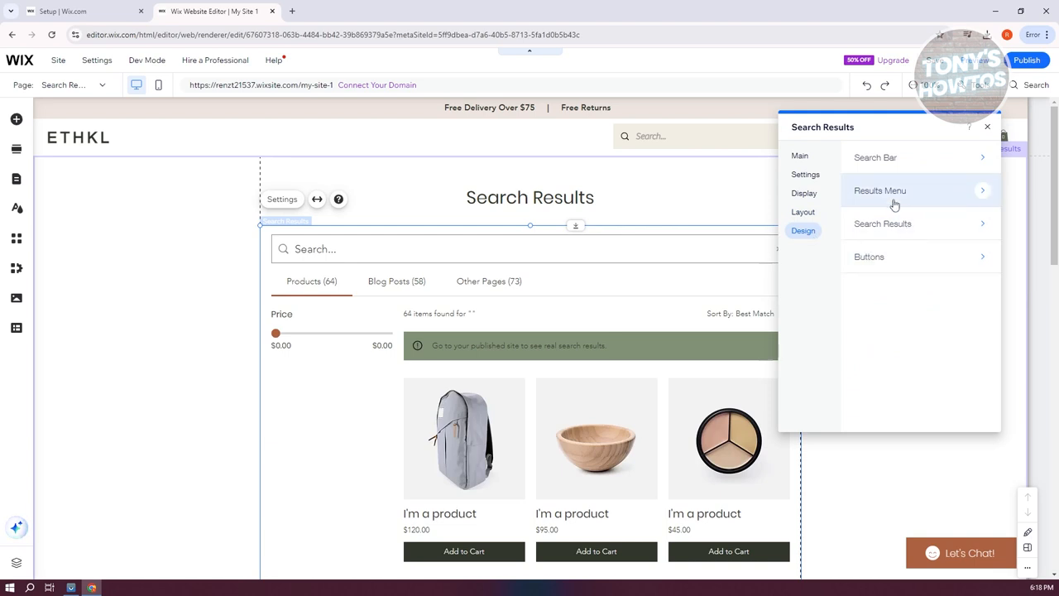
Close the Search Results panel and reselect the header's Wix Site Search bar
{"action": "left_click", "coordinate": [874, 157]}
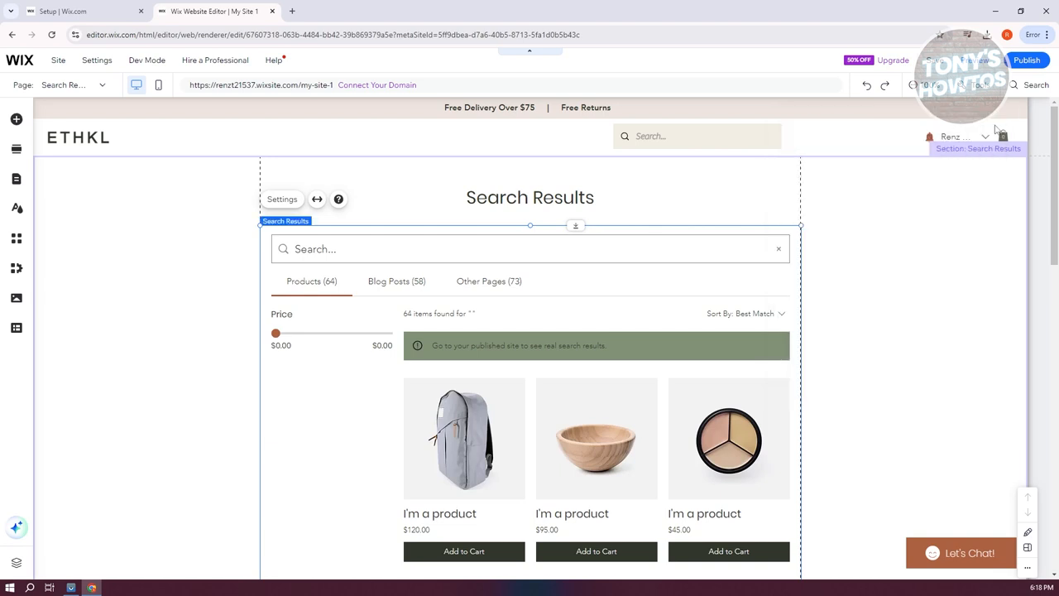
{"action": "left_click", "coordinate": [698, 135]}
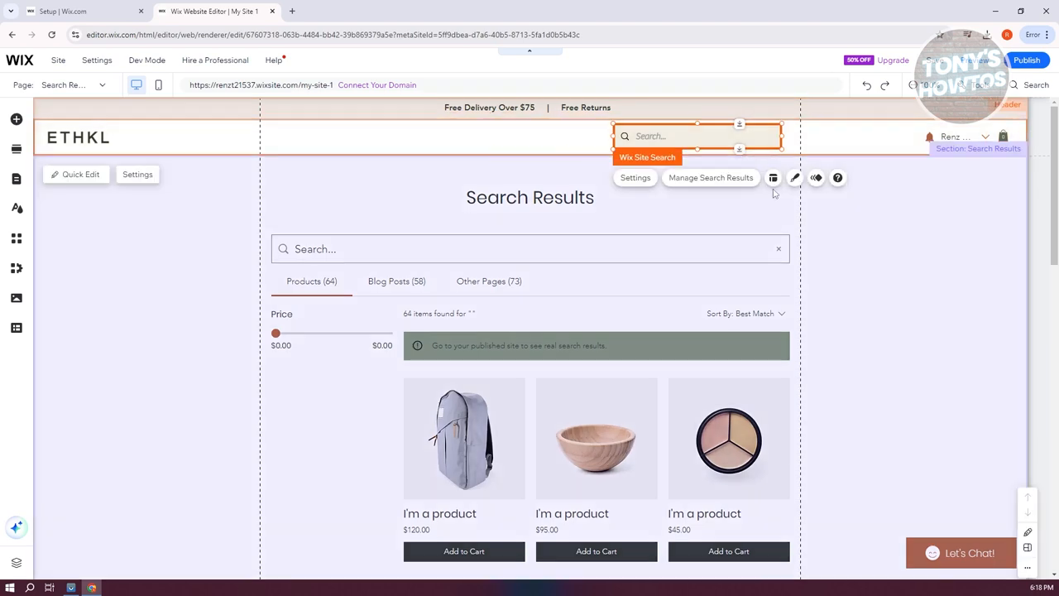
{"action": "mouse_move", "coordinate": [816, 177]}
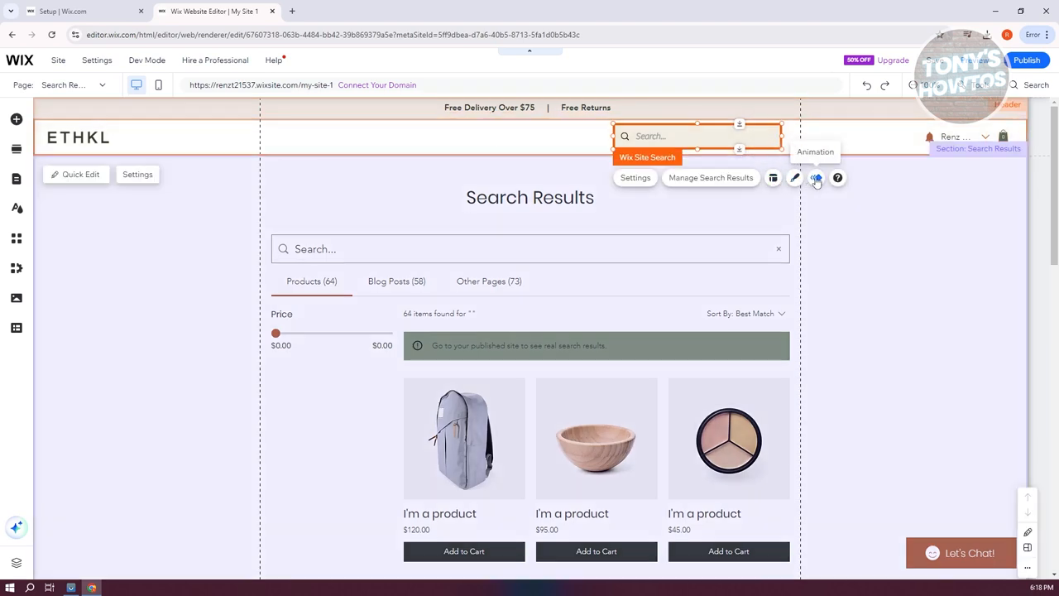